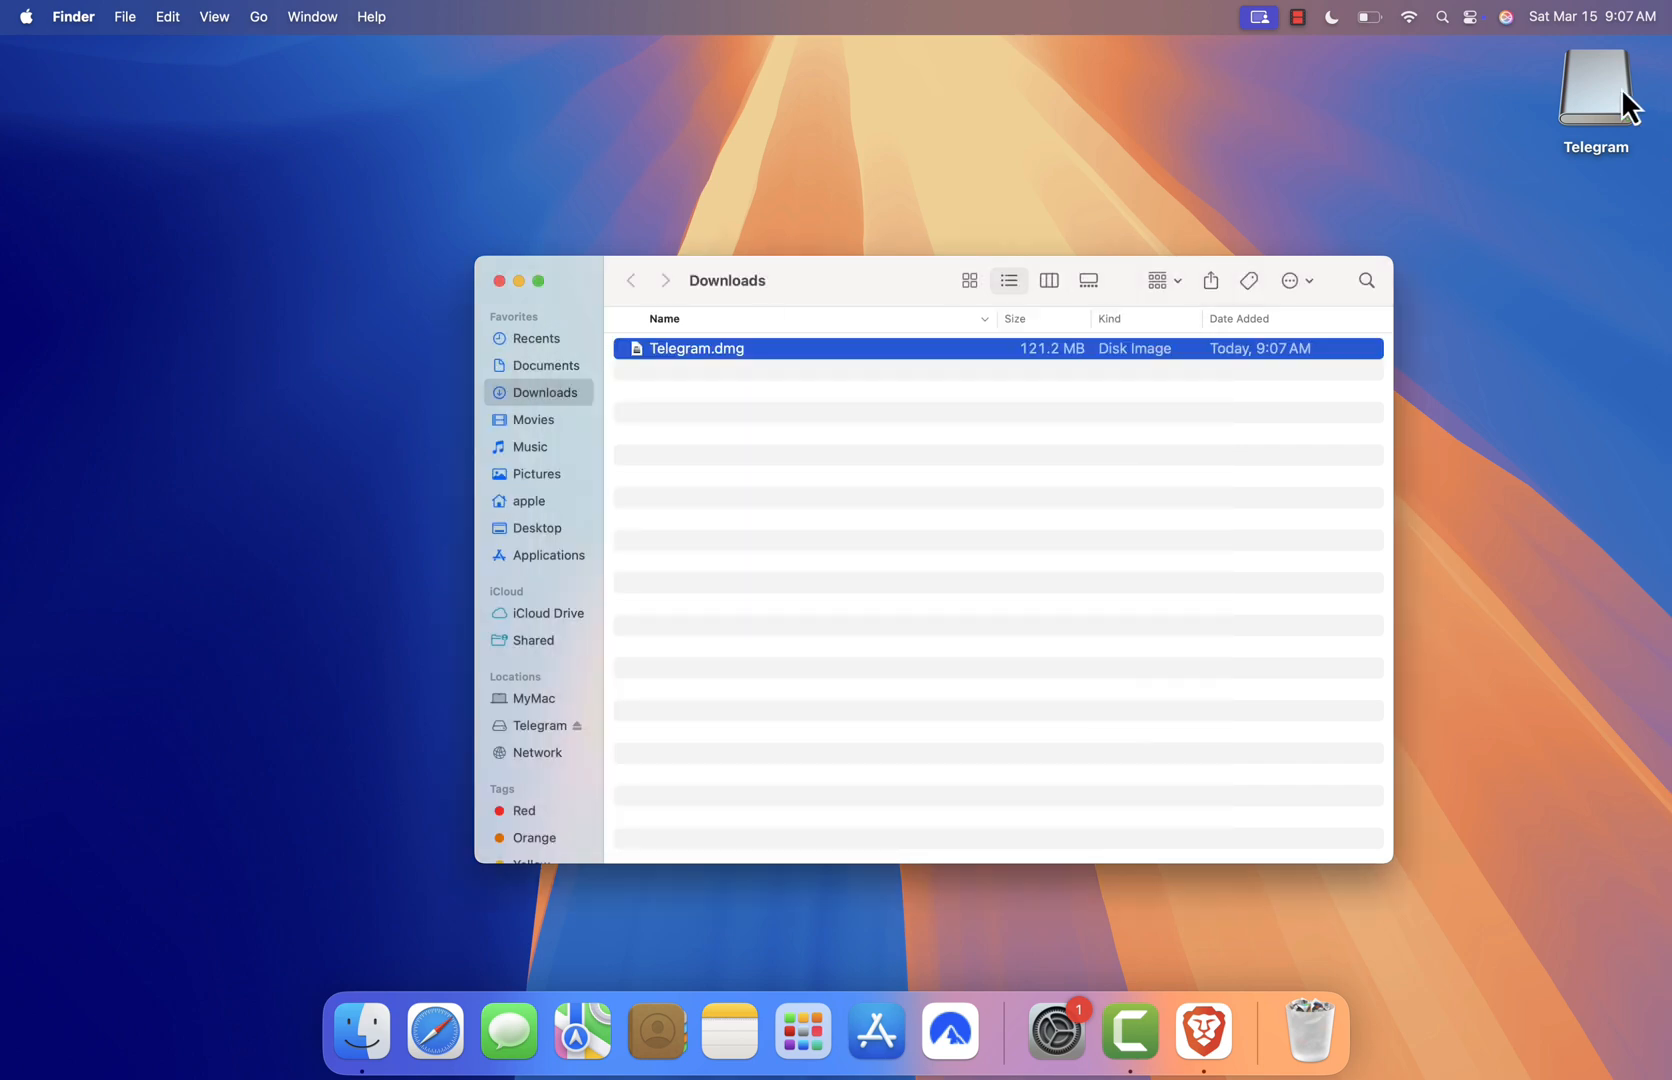
# - Open the mounted Telegram disk image from its desktop volume icon
pyautogui.doubleClick(697, 348)
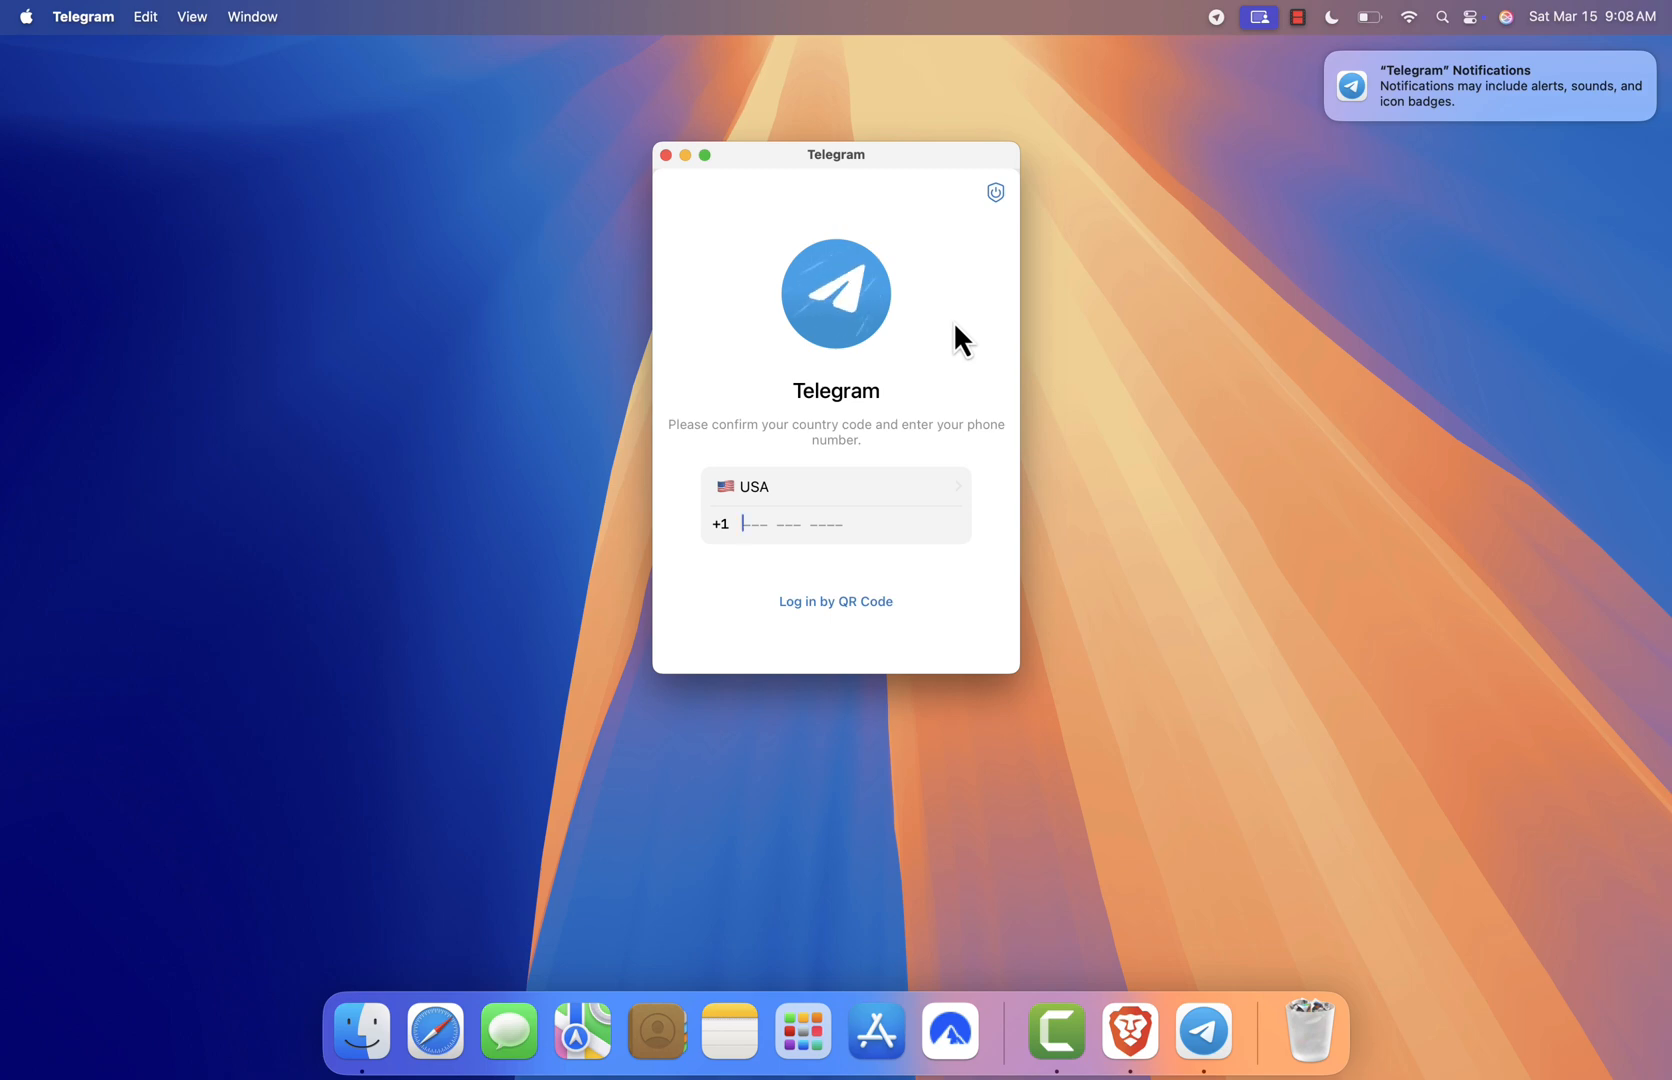